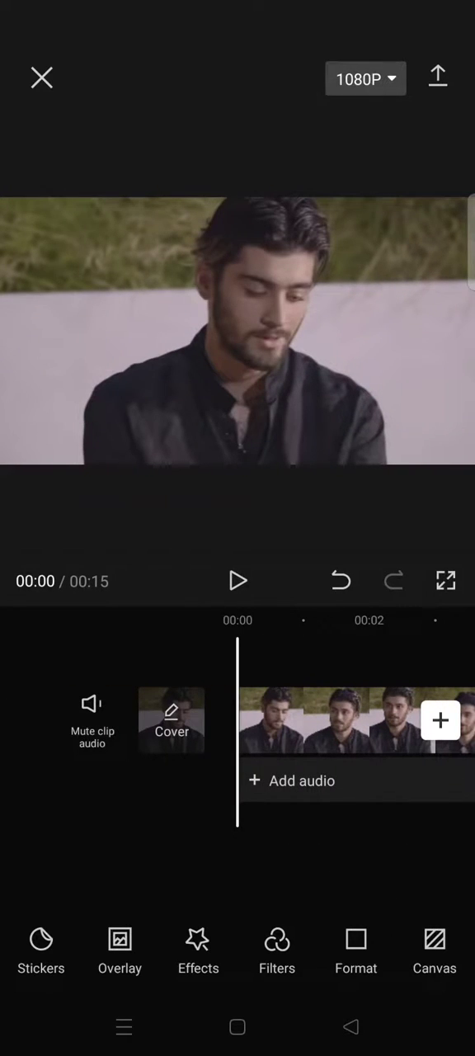
# Step: Select the 15.1s timeline clip and bring up its Normal speed slider at 1.0x
pyautogui.click(347, 719)
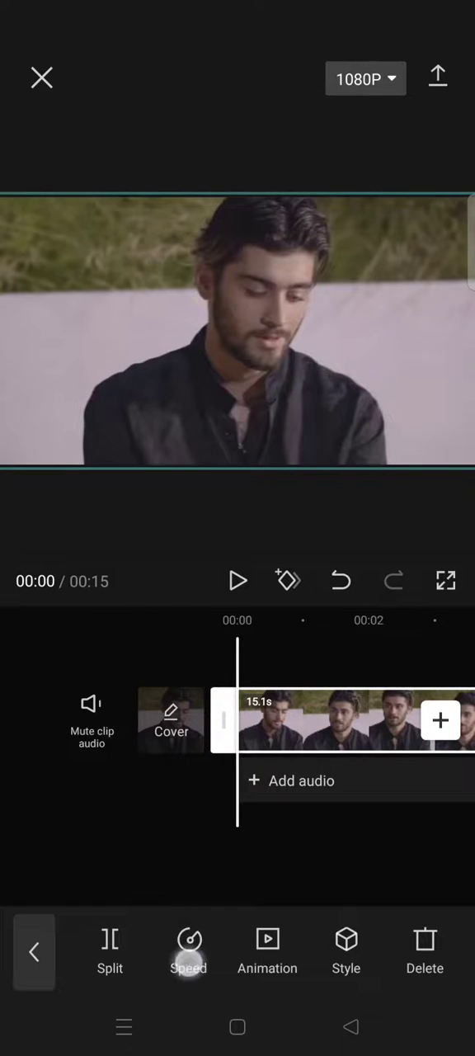
pyautogui.click(188, 949)
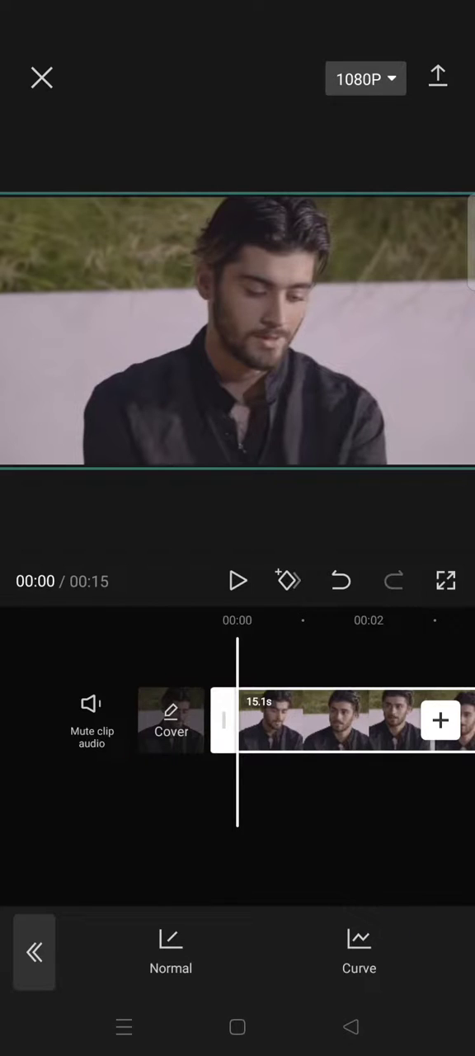
pyautogui.click(360, 954)
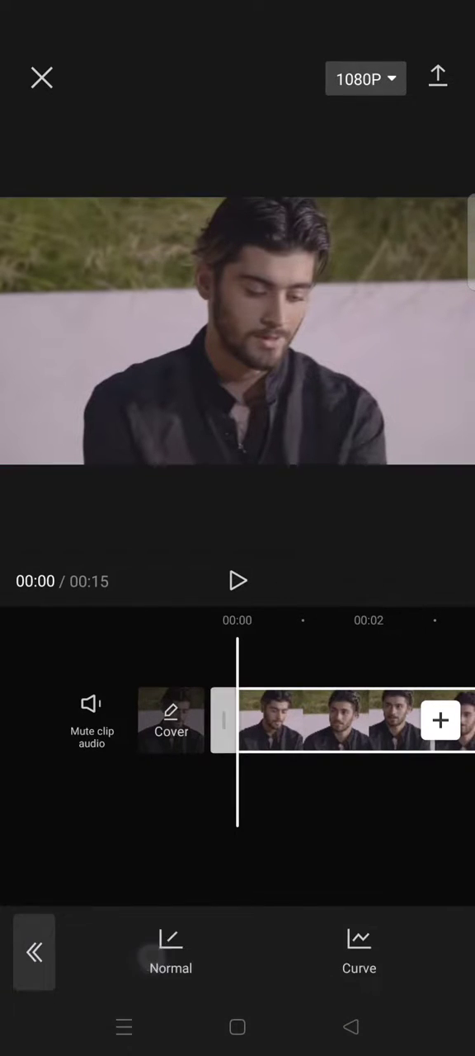
pyautogui.click(171, 954)
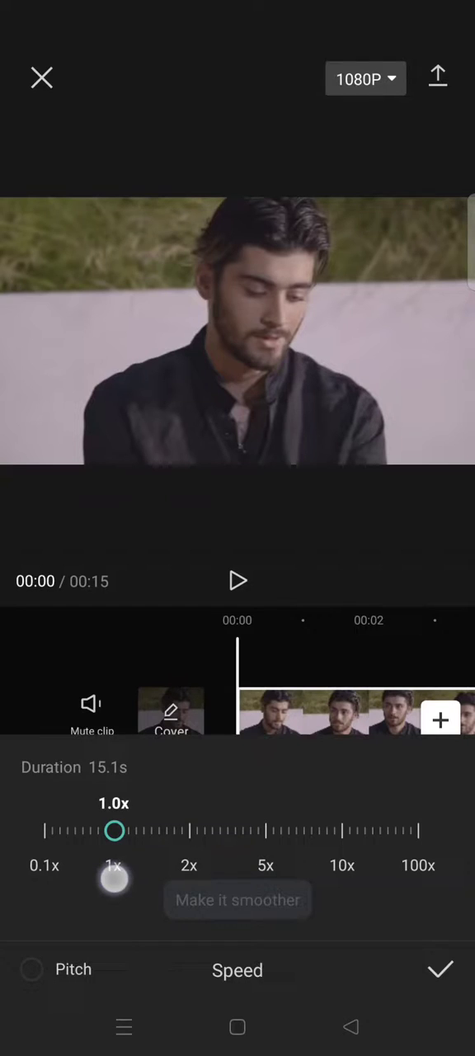
# Step: Slow the clip to 0.5x with smoother slow motion enabled, stretching it from 15.1s to 30.2s
pyautogui.moveTo(115, 832); pyautogui.dragTo(89, 832)
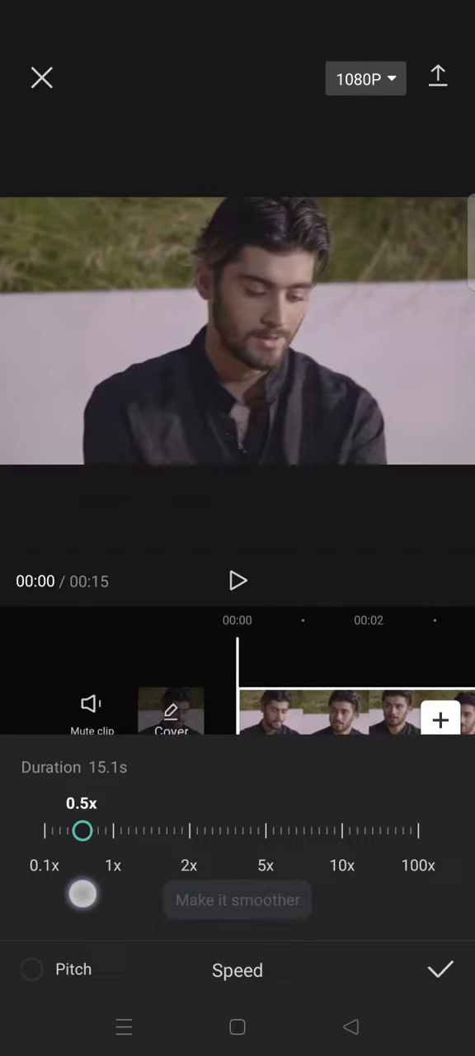
pyautogui.click(238, 901)
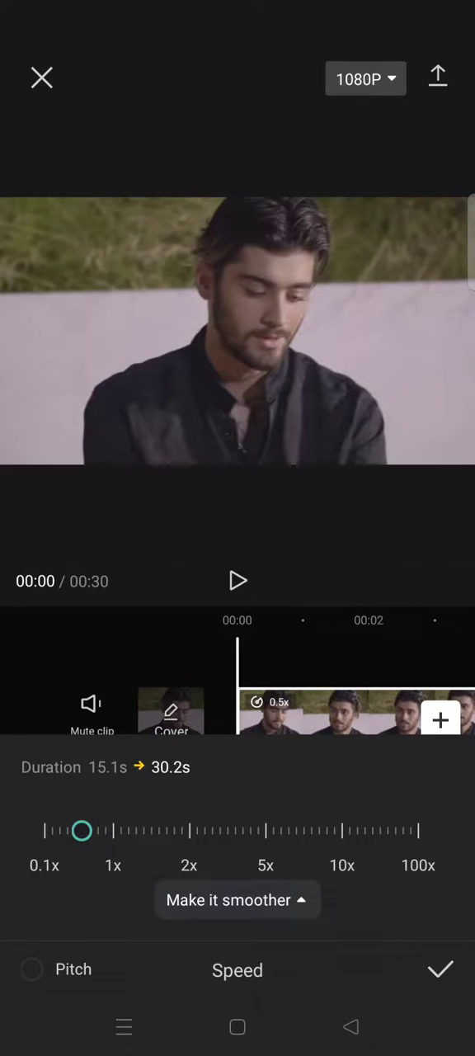
pyautogui.click(238, 901)
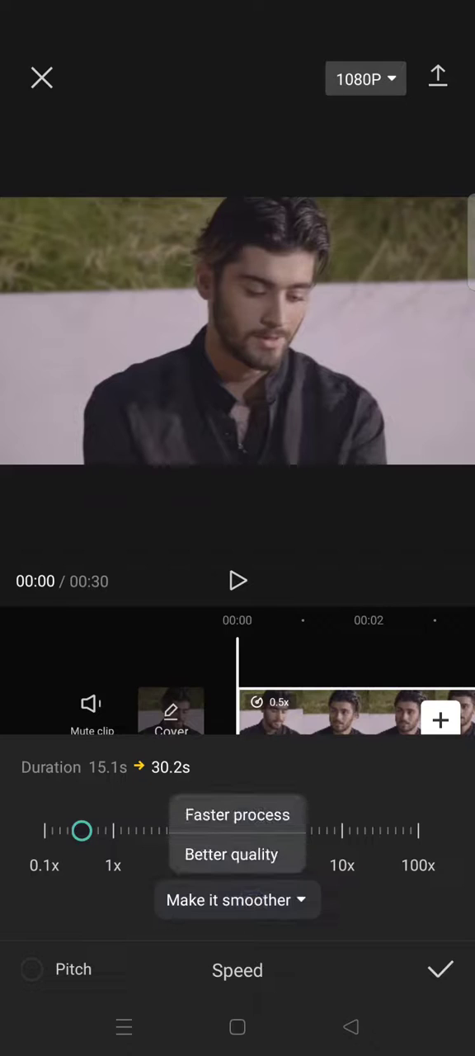
pyautogui.click(238, 901)
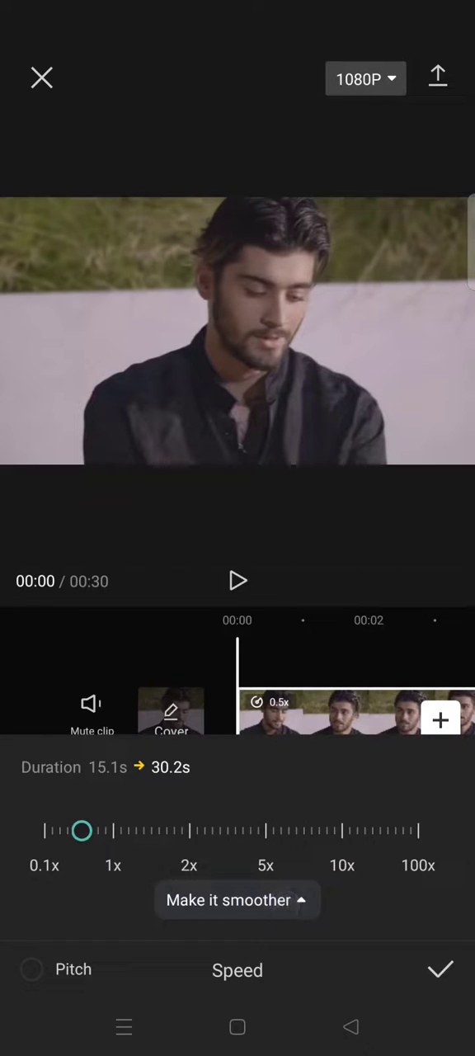
pyautogui.moveTo(81, 831); pyautogui.dragTo(284, 832)
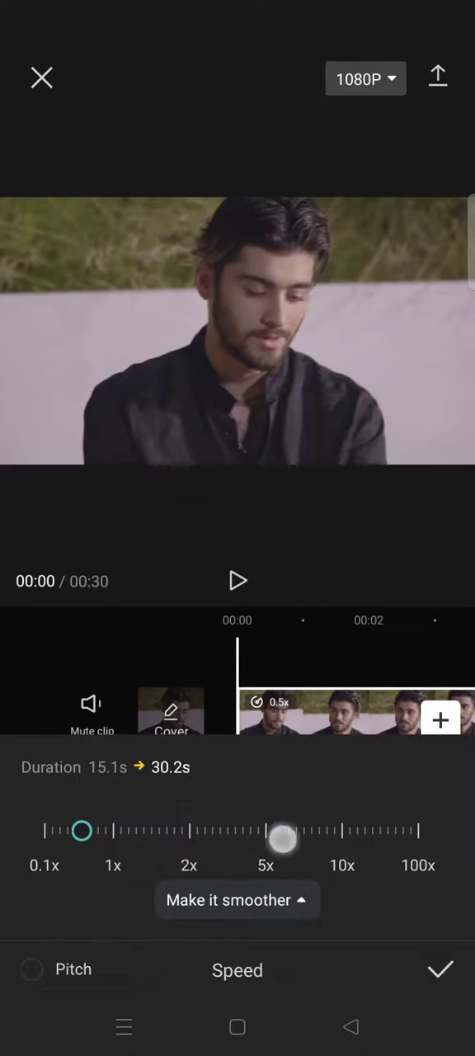
pyautogui.click(237, 901)
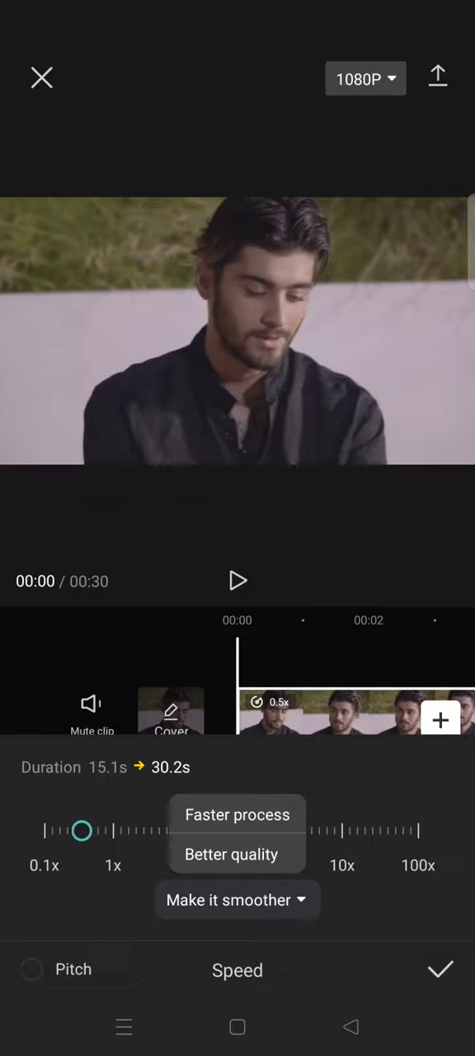
pyautogui.click(237, 901)
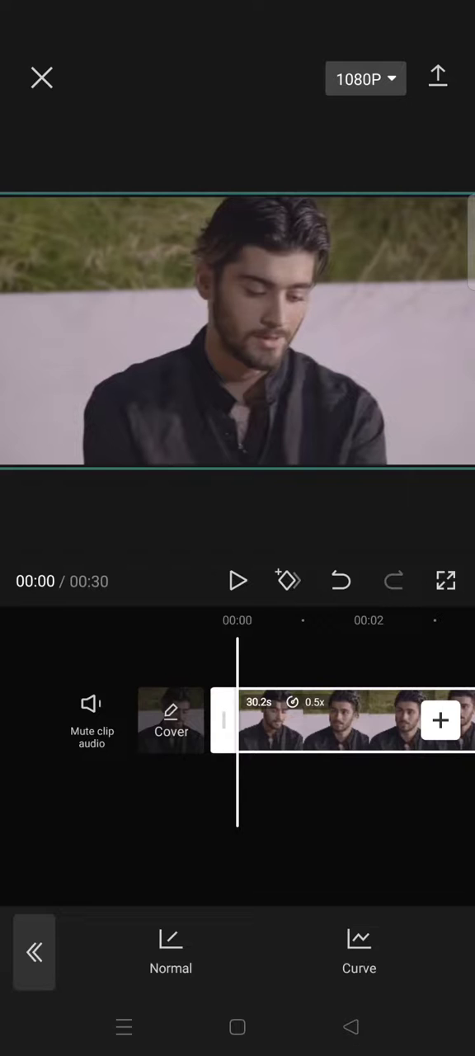
# Step: Preview the slowed clip briefly, then undo so it returns to 15.1s
pyautogui.click(237, 581)
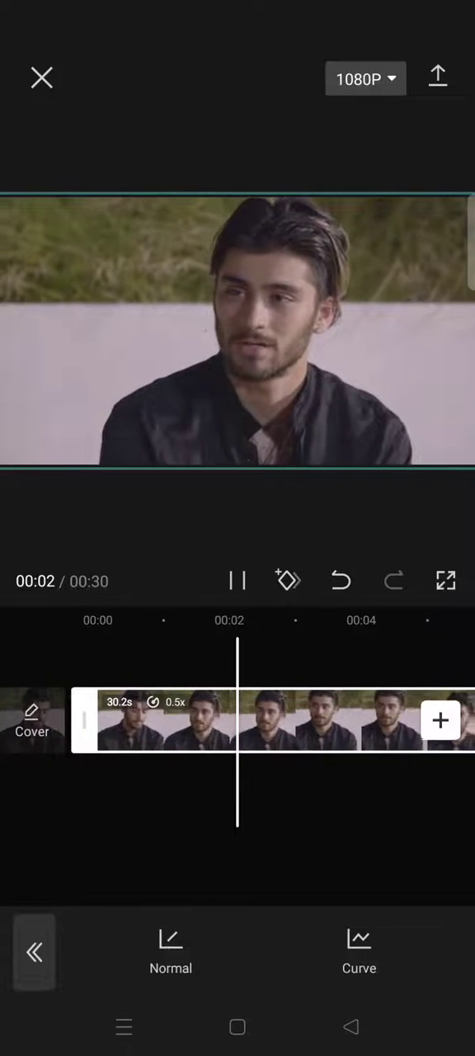
pyautogui.click(340, 581)
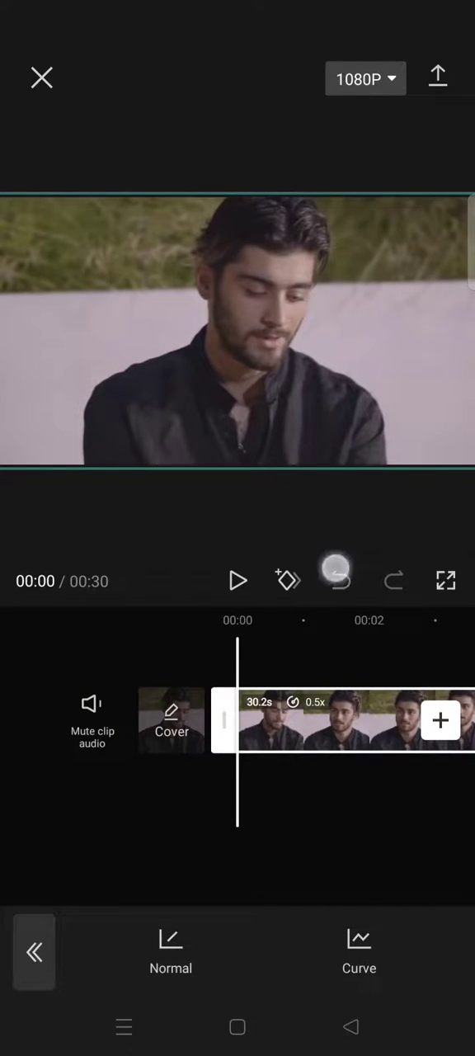
pyautogui.click(337, 581)
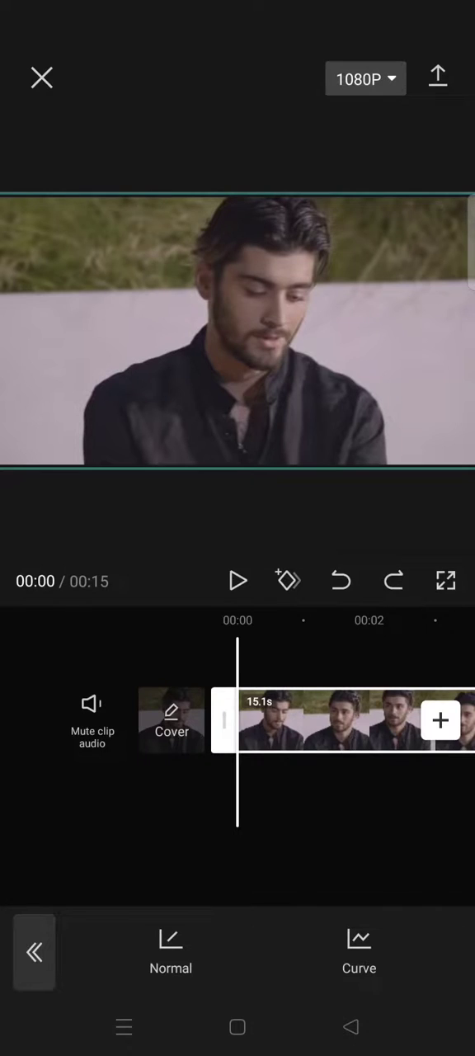
# Step: Speed the clip up to 1.5x, shortening it to 10.1s, and play the result
pyautogui.click(172, 954)
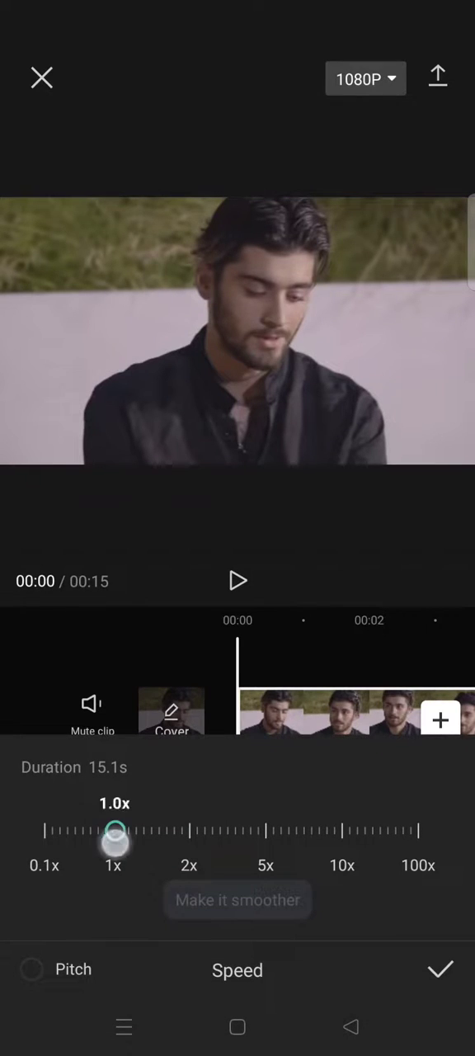
pyautogui.moveTo(115, 830); pyautogui.dragTo(142, 830)
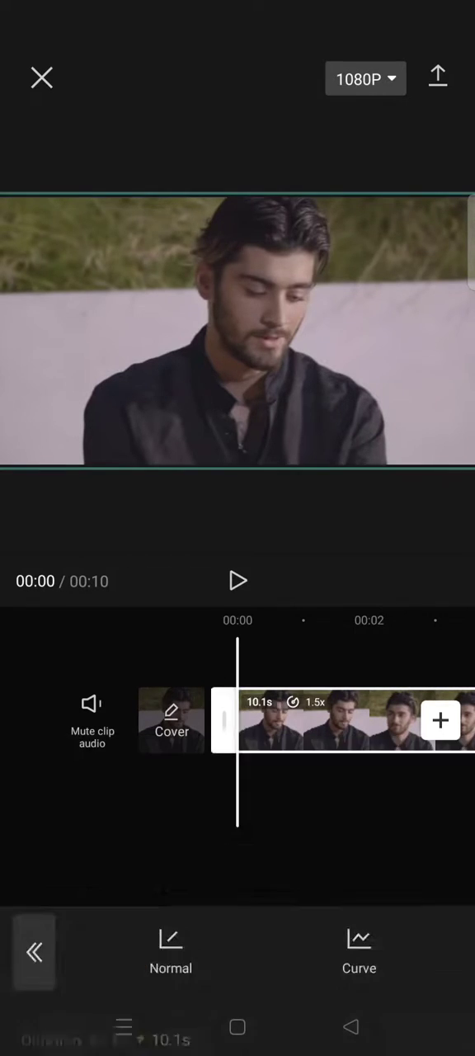
pyautogui.click(238, 581)
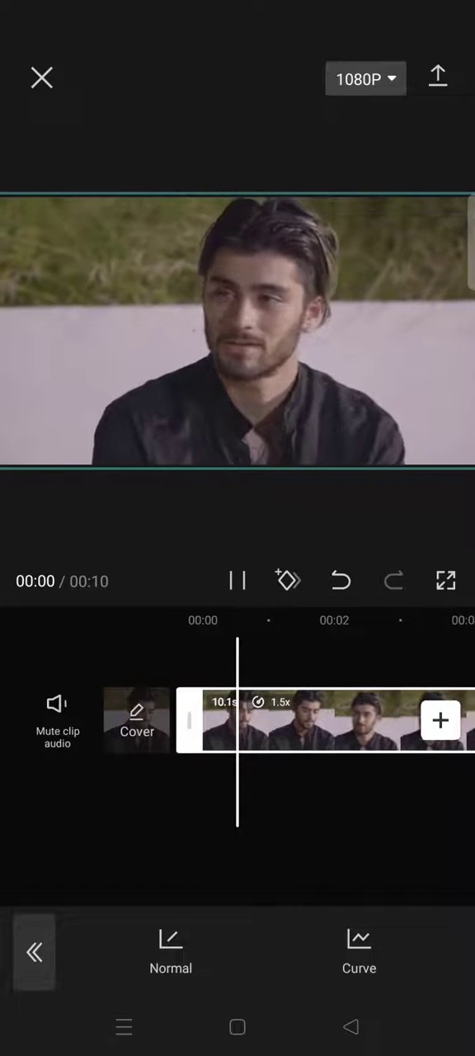